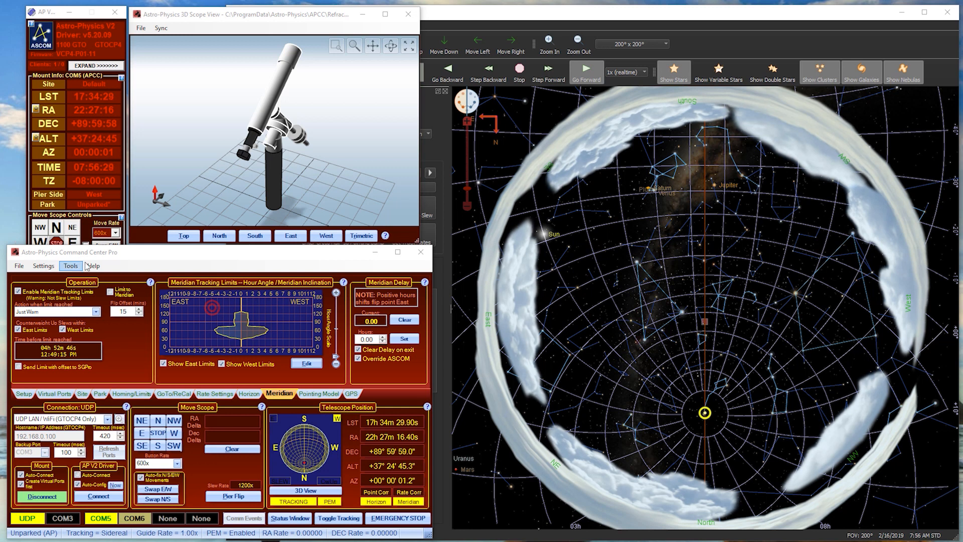
# Step: Show the About APCC box with version 1.7.0.25
pyautogui.click(94, 266)
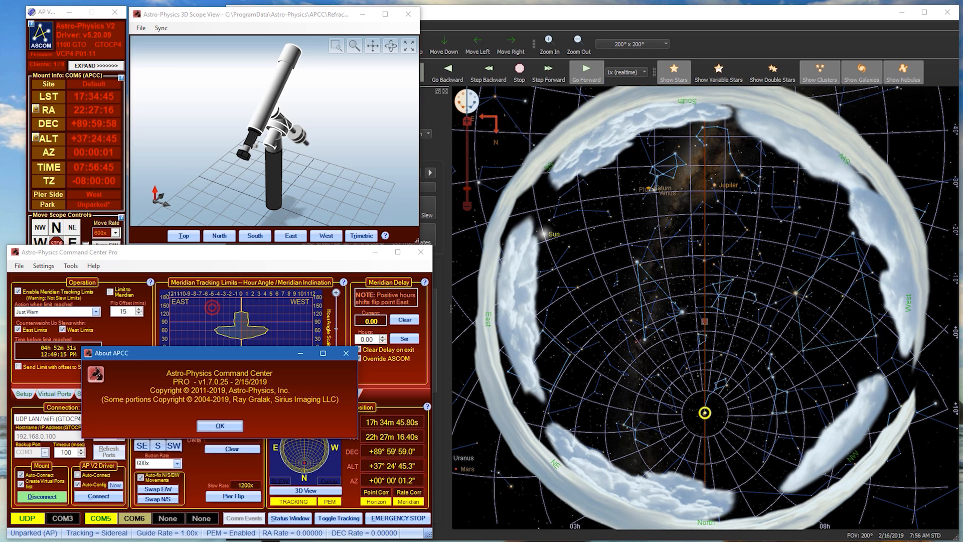
# Step: Dismiss the About box to reveal the meridian limits graph
pyautogui.click(219, 425)
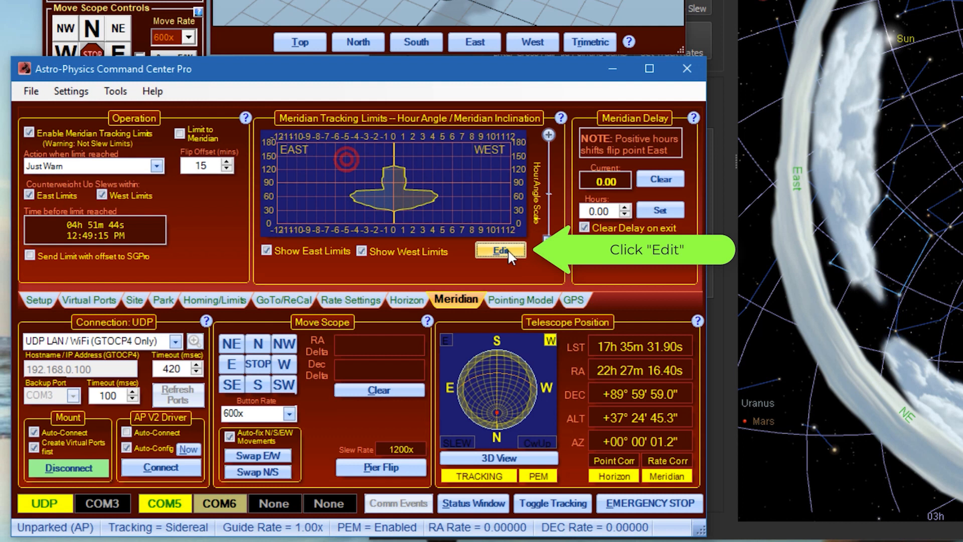
# Step: Edit the meridian tracking limits to show the East/West hour-angle graph
pyautogui.click(501, 251)
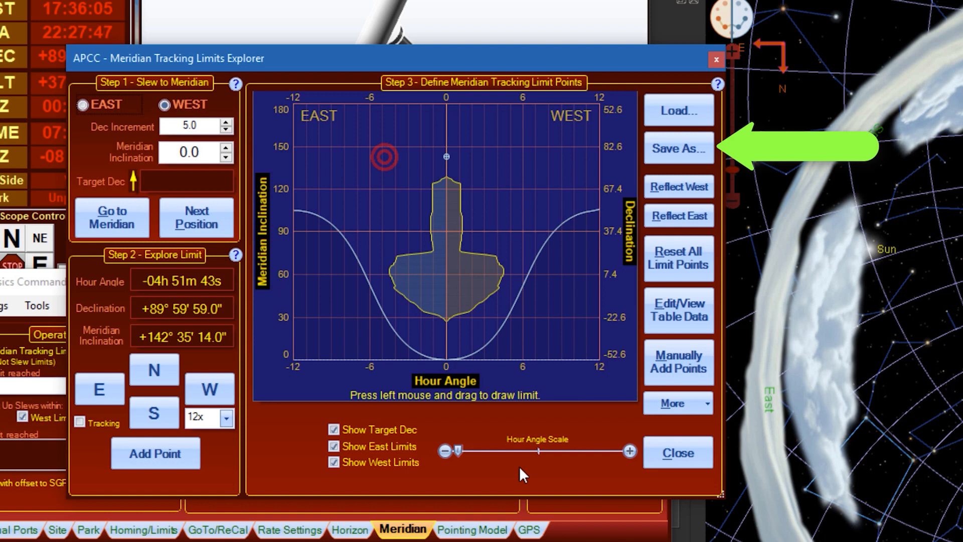
pyautogui.moveTo(677, 159)
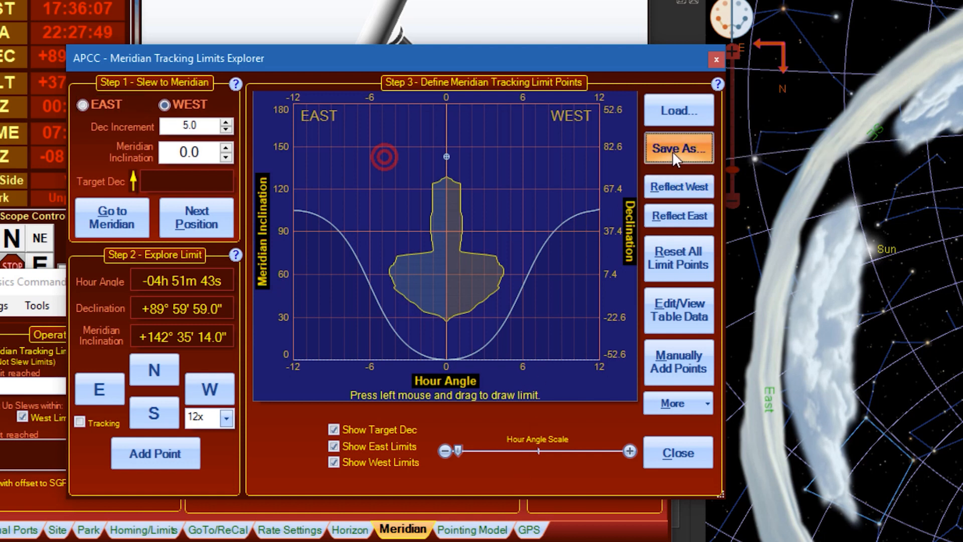
# Step: Back up the current meridian limits over Original.mlm
pyautogui.click(678, 148)
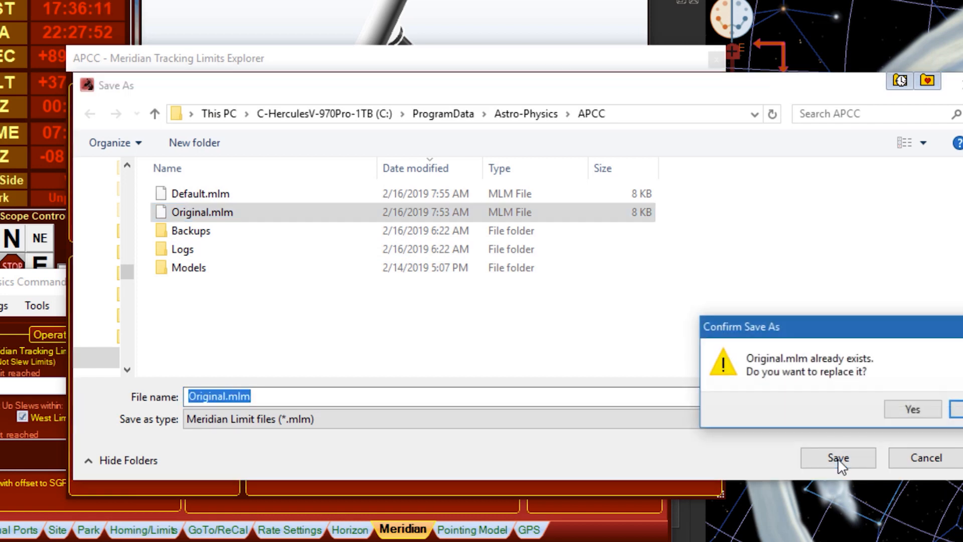
pyautogui.click(912, 410)
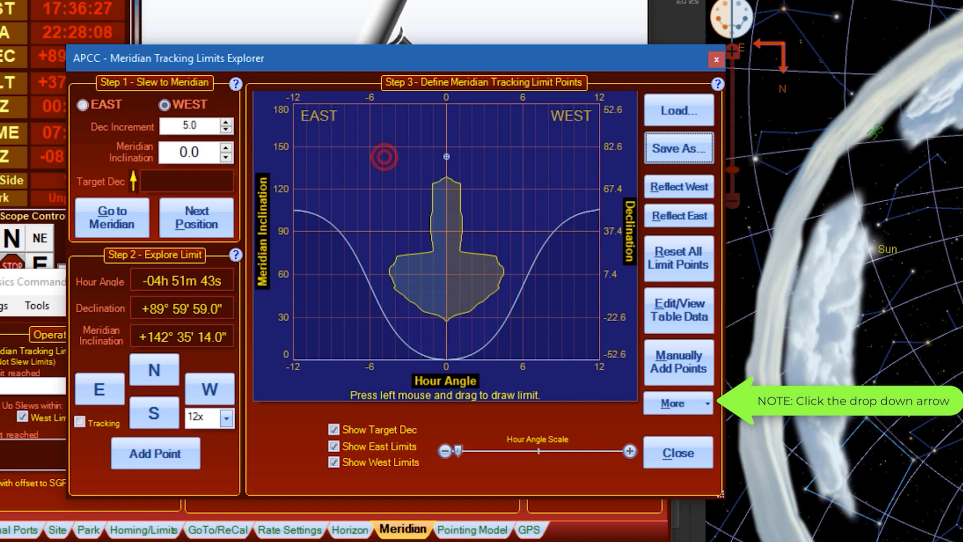
pyautogui.moveTo(718, 419)
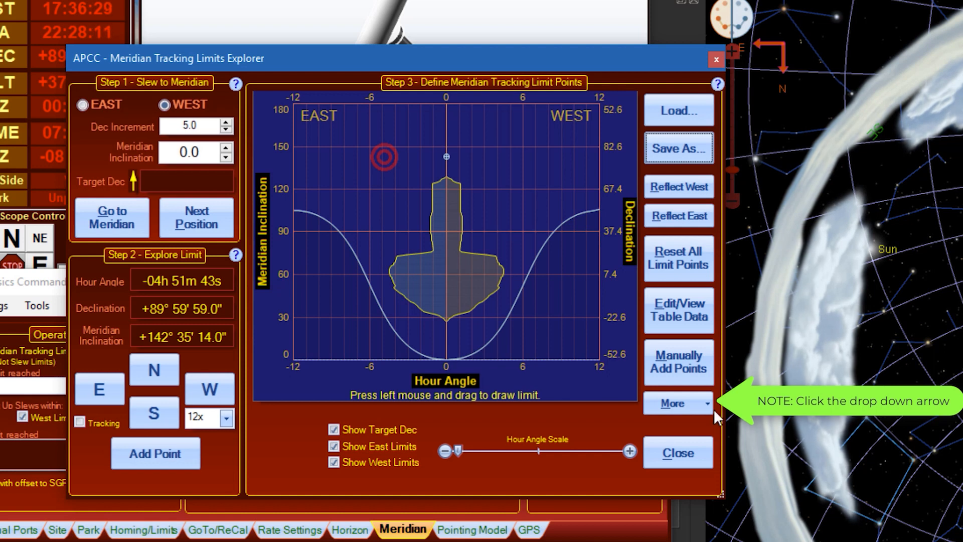
# Step: Apply Copy East to West from the More menu and accept the copied limits
pyautogui.click(706, 404)
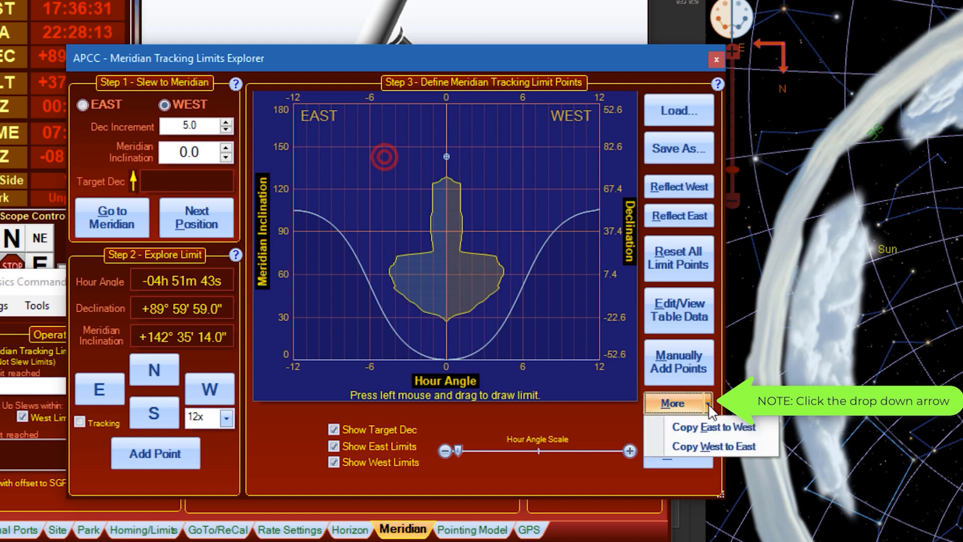
pyautogui.click(715, 447)
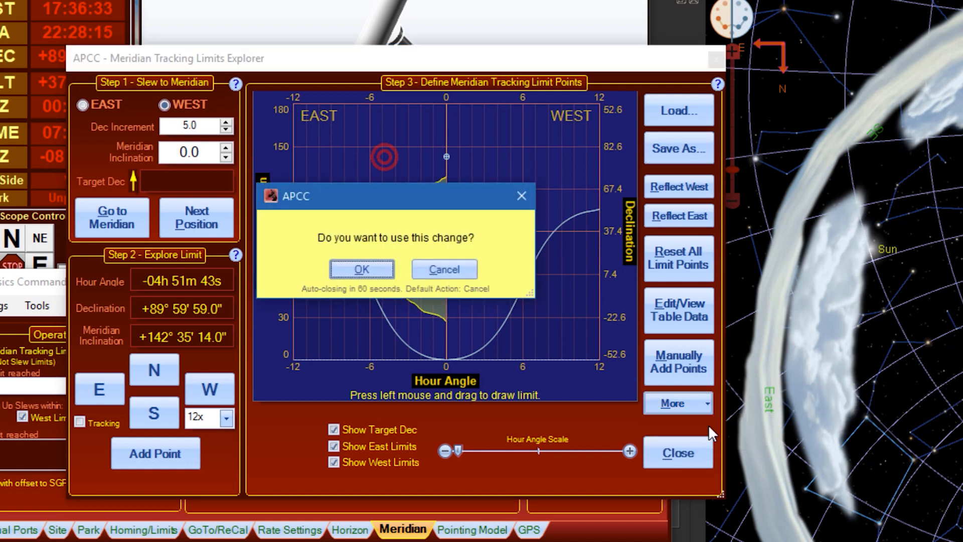
pyautogui.click(362, 269)
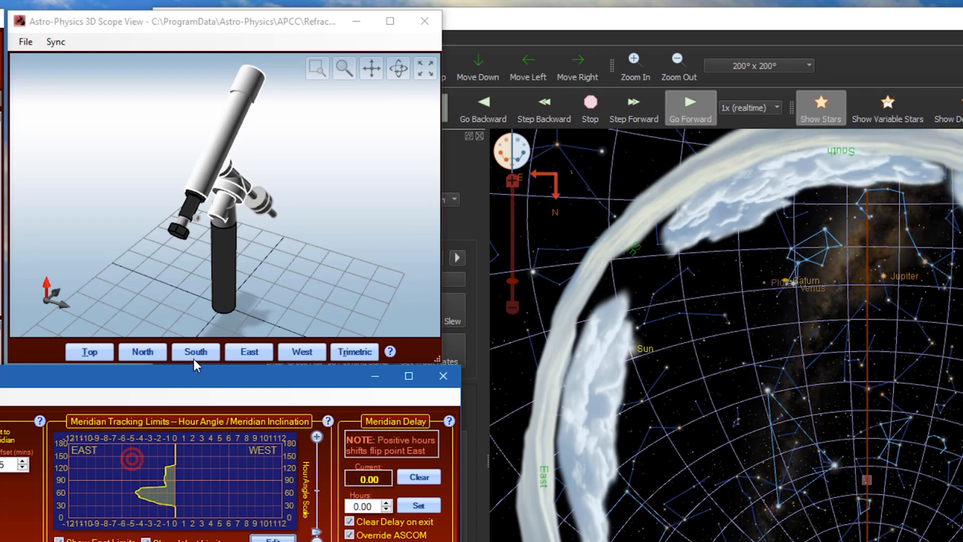
# Step: In the 3D Scope demo, turn the right ascension axis to 142 and orbit the view
pyautogui.click(24, 41)
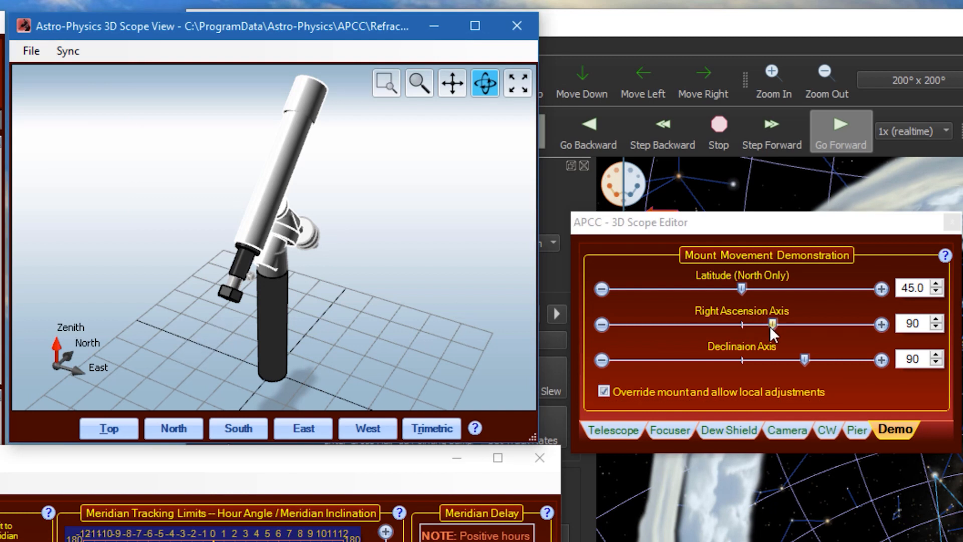
pyautogui.moveTo(772, 323); pyautogui.dragTo(804, 323)
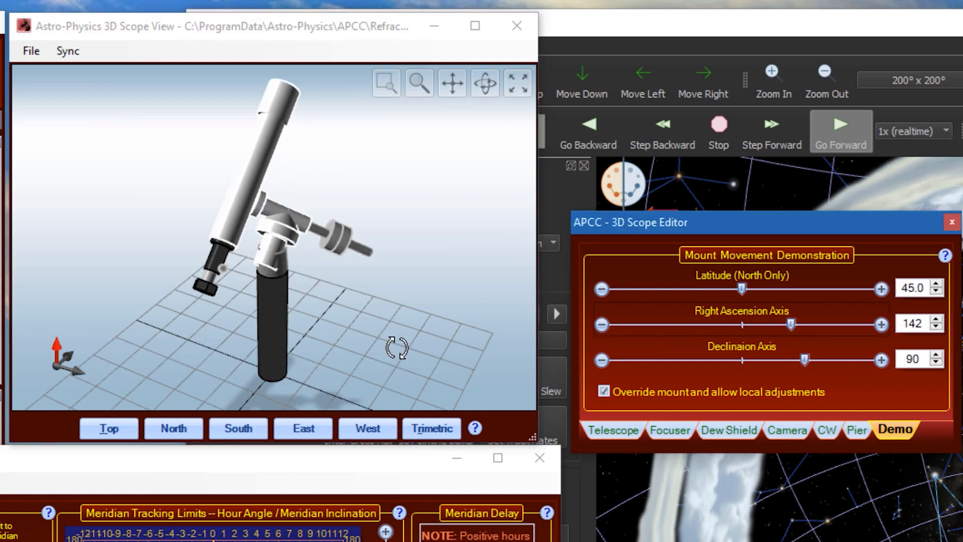
pyautogui.moveTo(805, 323); pyautogui.dragTo(777, 324)
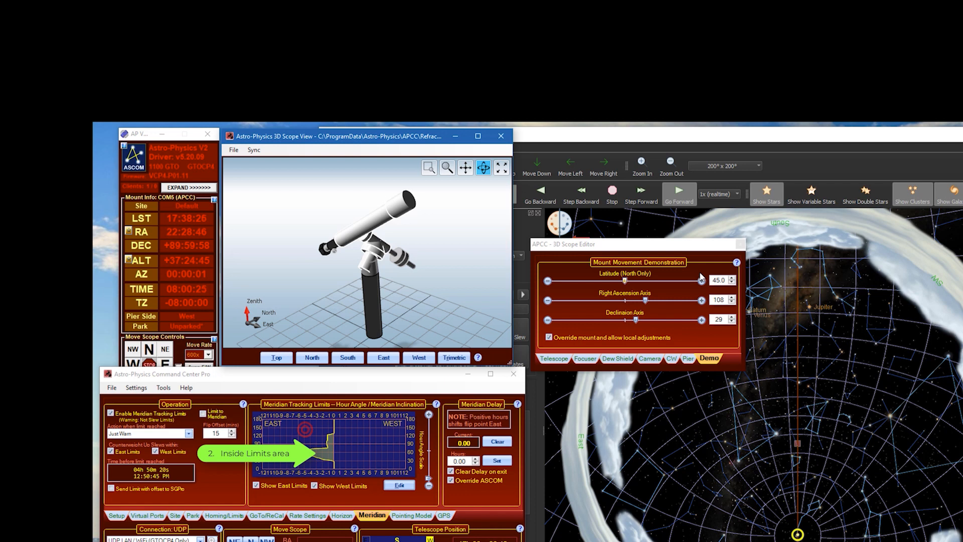
pyautogui.moveTo(566, 292)
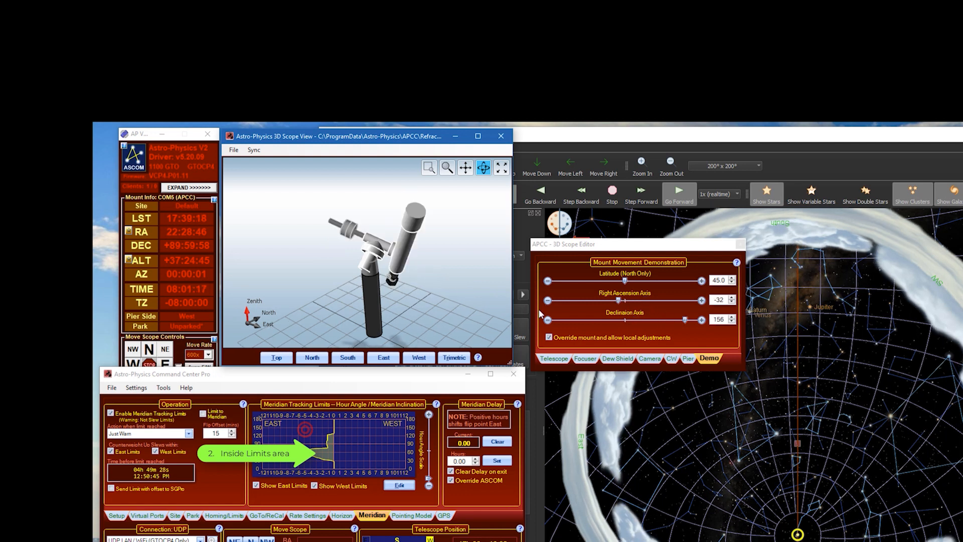
pyautogui.moveTo(612, 298)
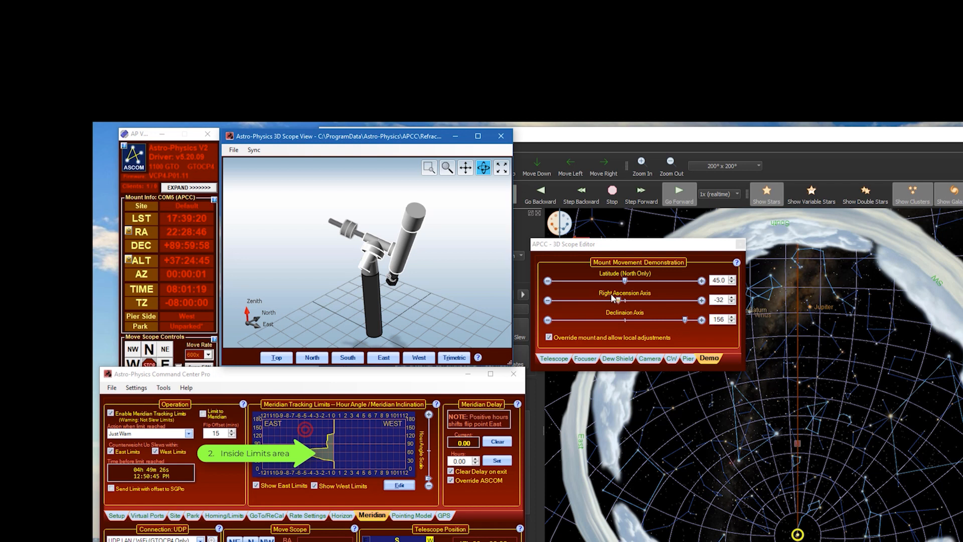
# Step: Slide the demo right ascension axis to -42, keeping declination at 156
pyautogui.moveTo(620, 301); pyautogui.dragTo(614, 301)
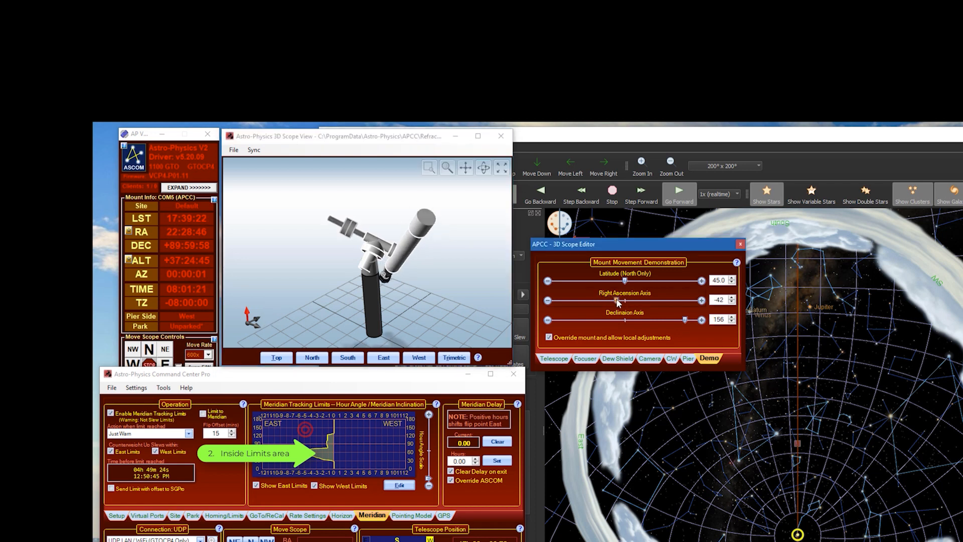